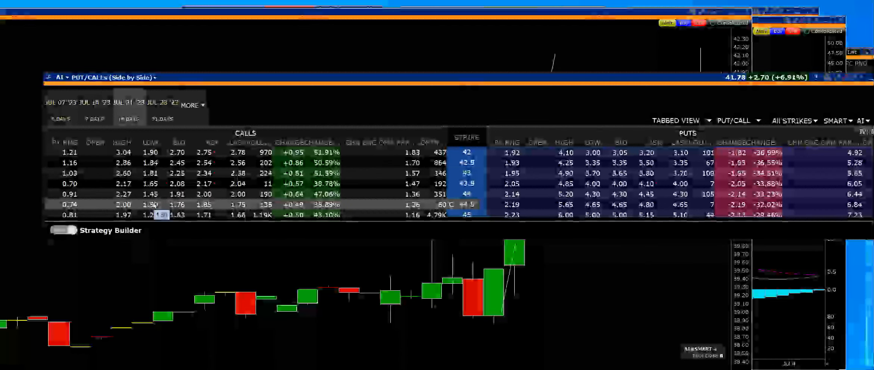
scroll(down, 3)
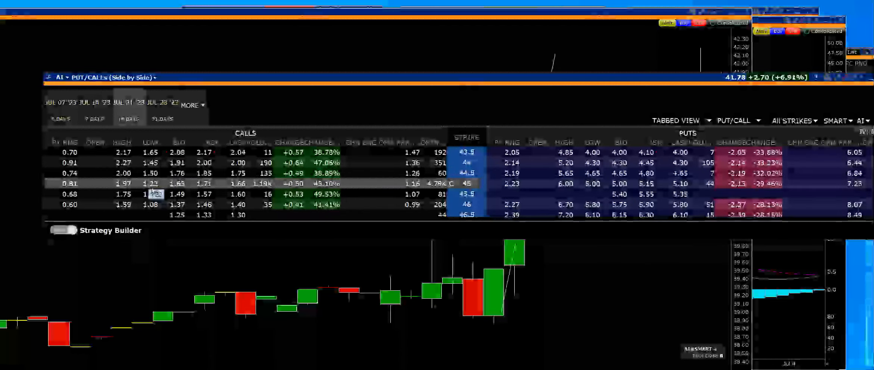